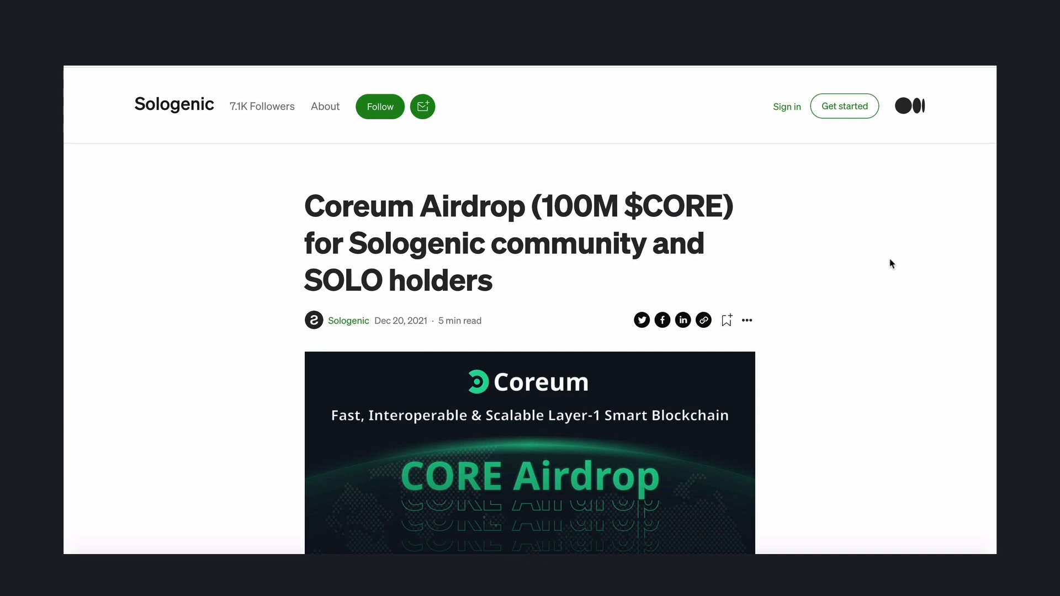
Step: Scroll through the 'Coreum Airdrop (100M $CORE)' article to read the airdrop details
scroll(down, 3)
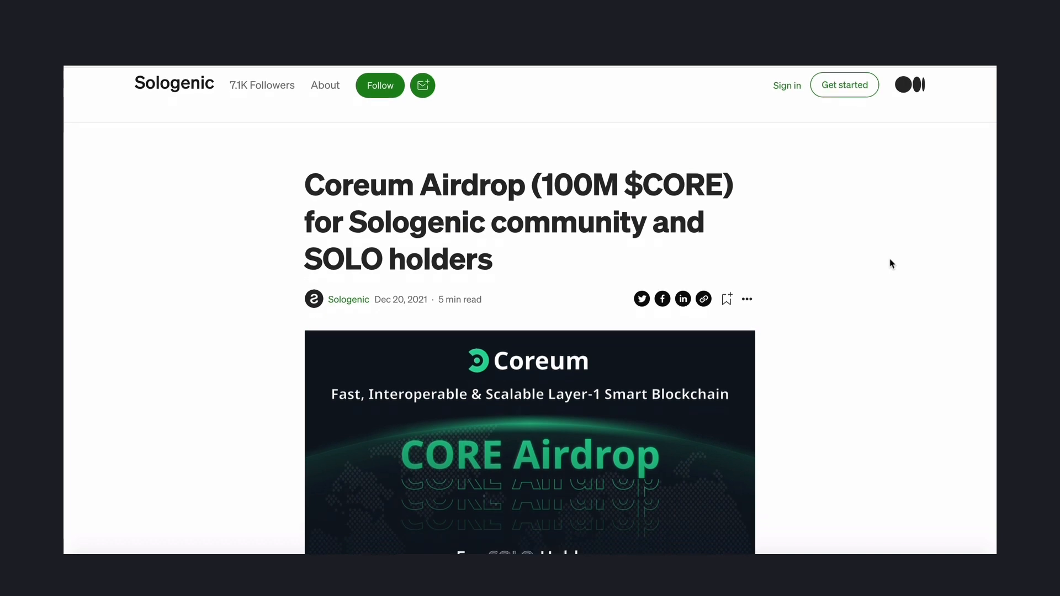
scroll(down, 3)
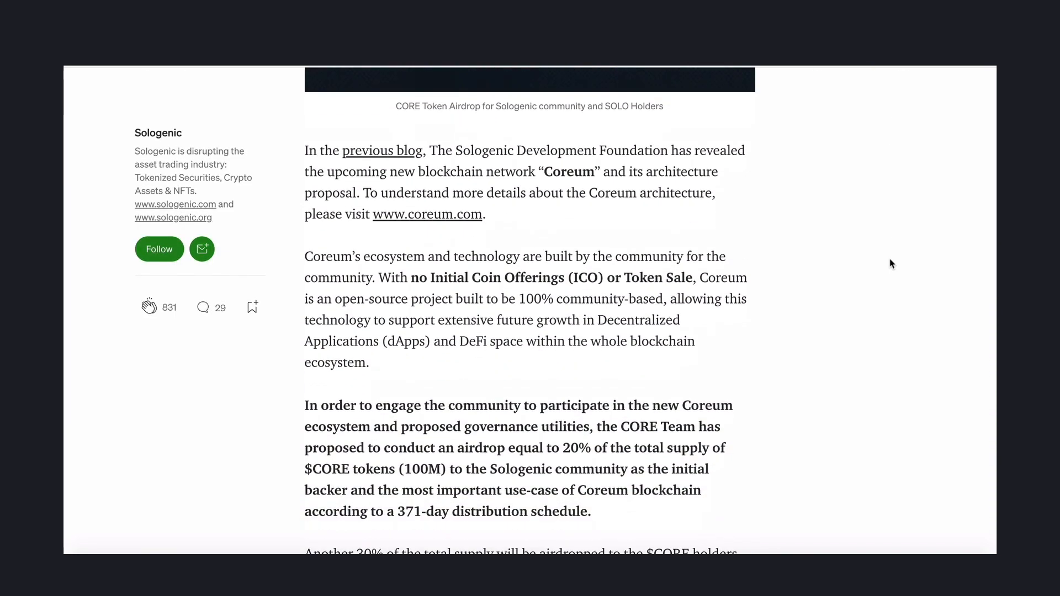
scroll(down, 3)
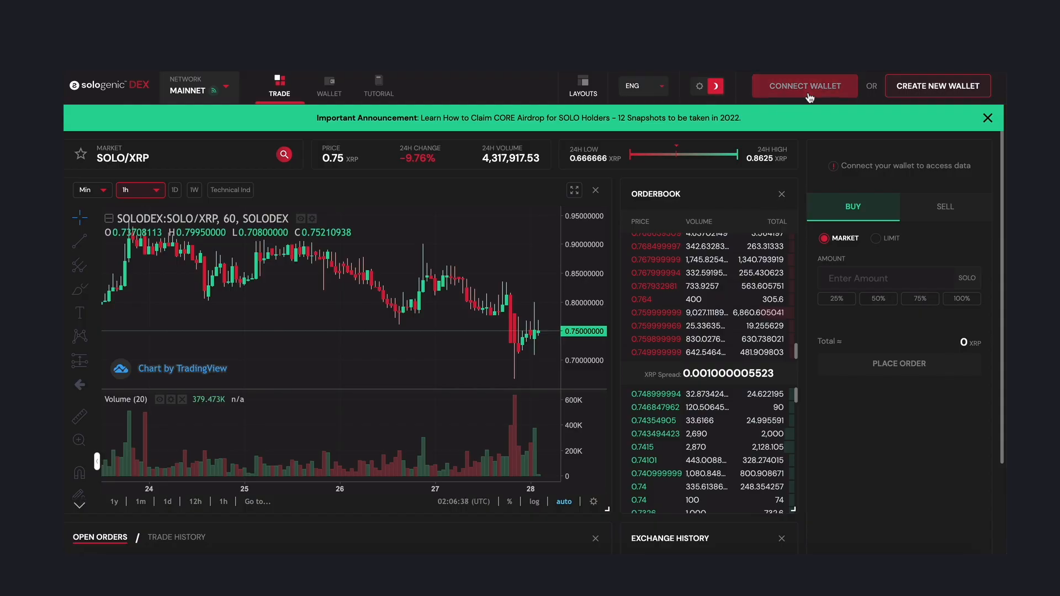
Step: Connect a wallet to the exchange and begin adding a new asset to it
click(802, 87)
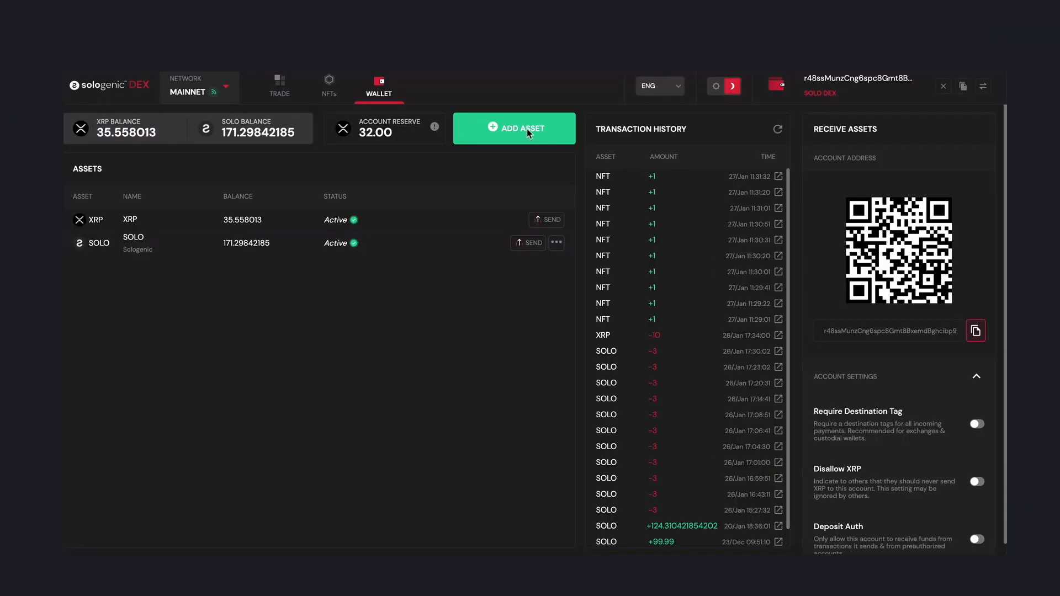
click(514, 128)
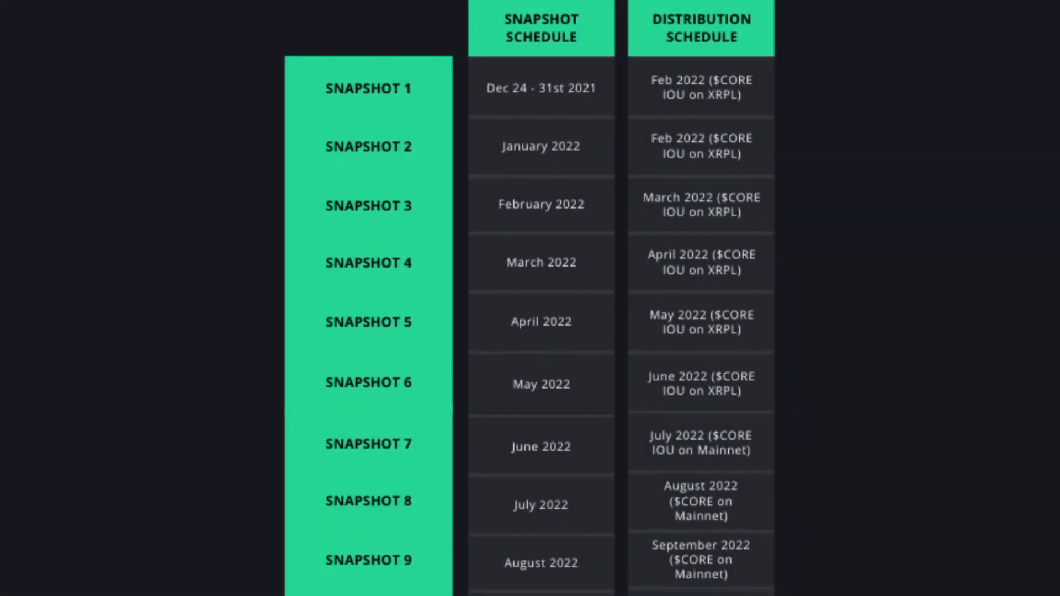
Step: Scroll the CORE airdrop schedule table through all twelve snapshots and distribution months
scroll(down, 3)
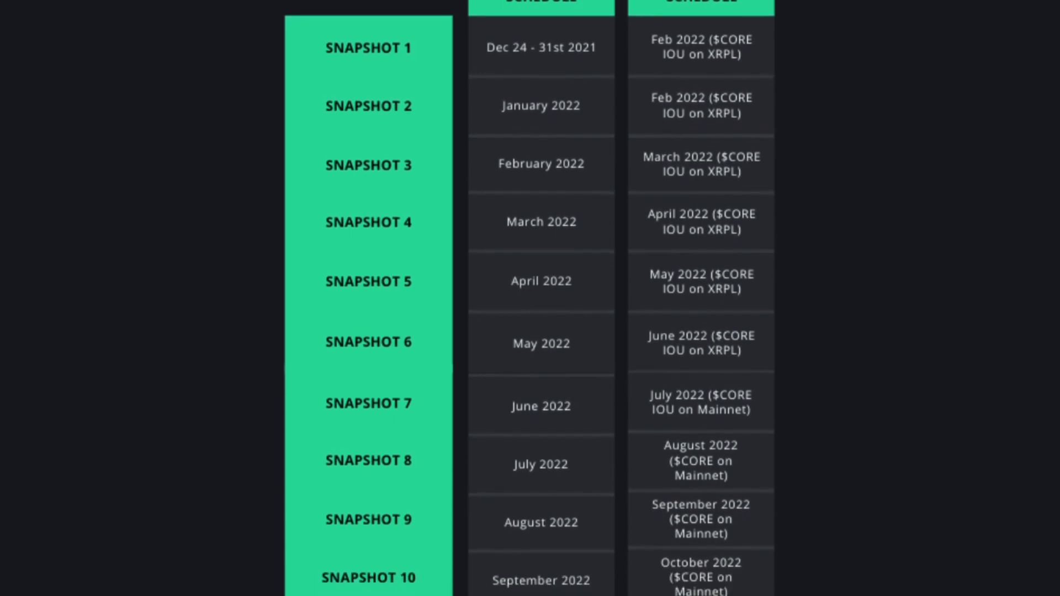
scroll(down, 3)
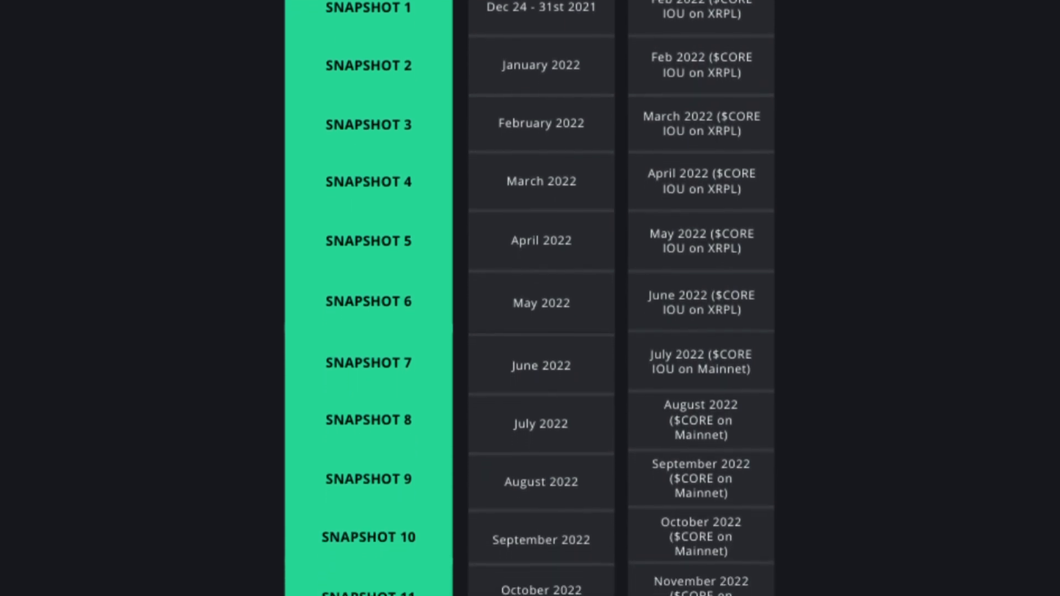
scroll(down, 3)
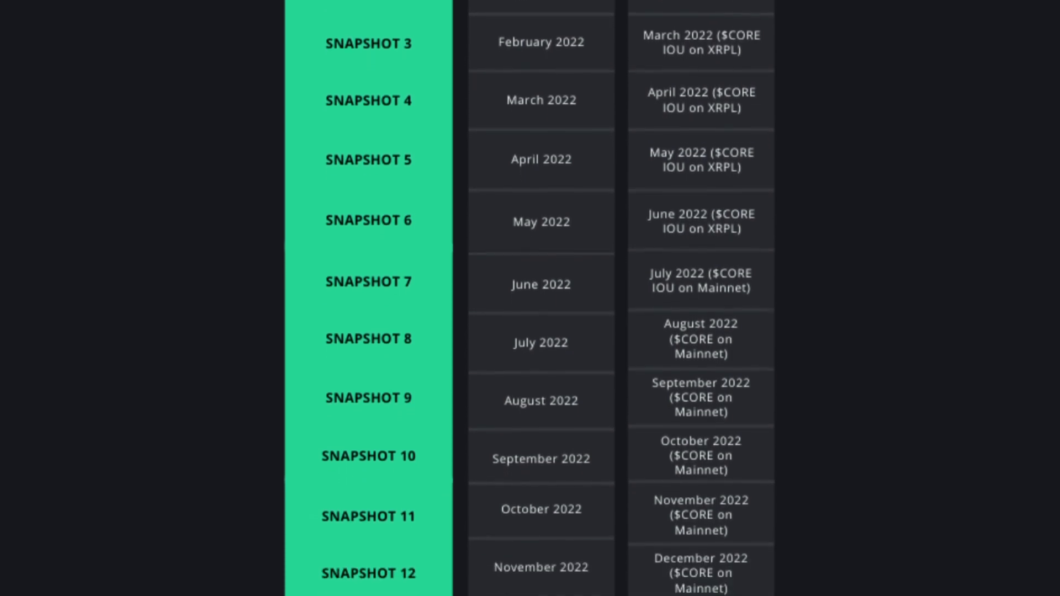
scroll(down, 3)
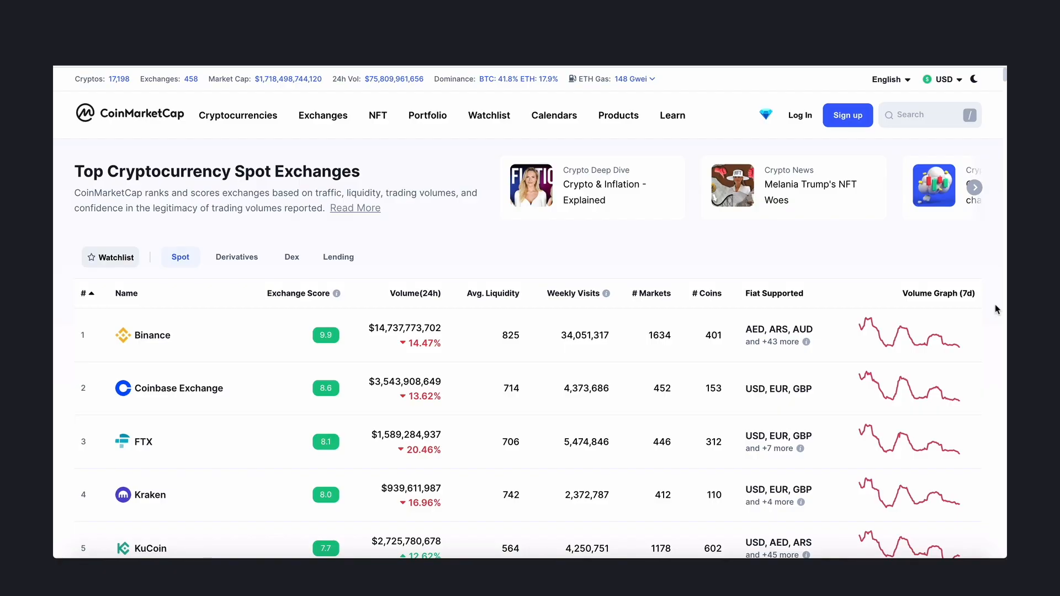
Step: Scroll the Top Cryptocurrency Spot Exchanges list down past the thirtieth exchange
scroll(down, 3)
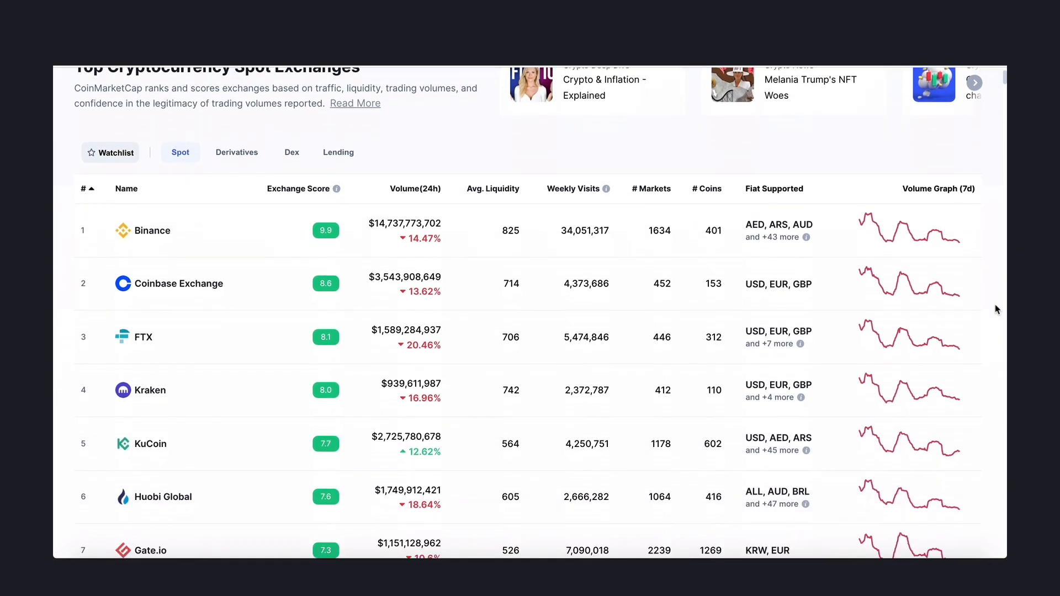
scroll(down, 3)
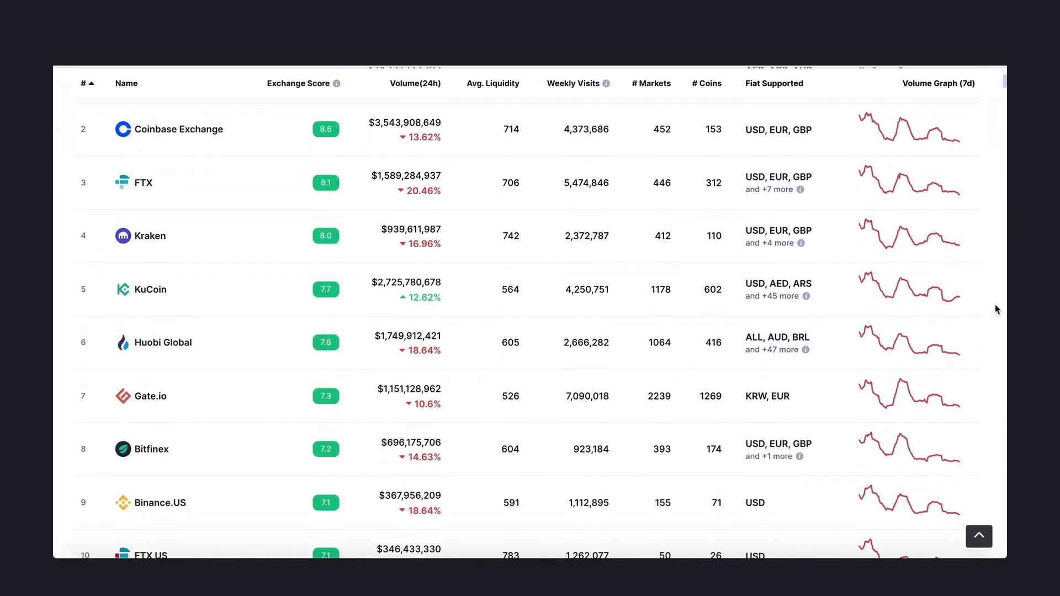
scroll(down, 3)
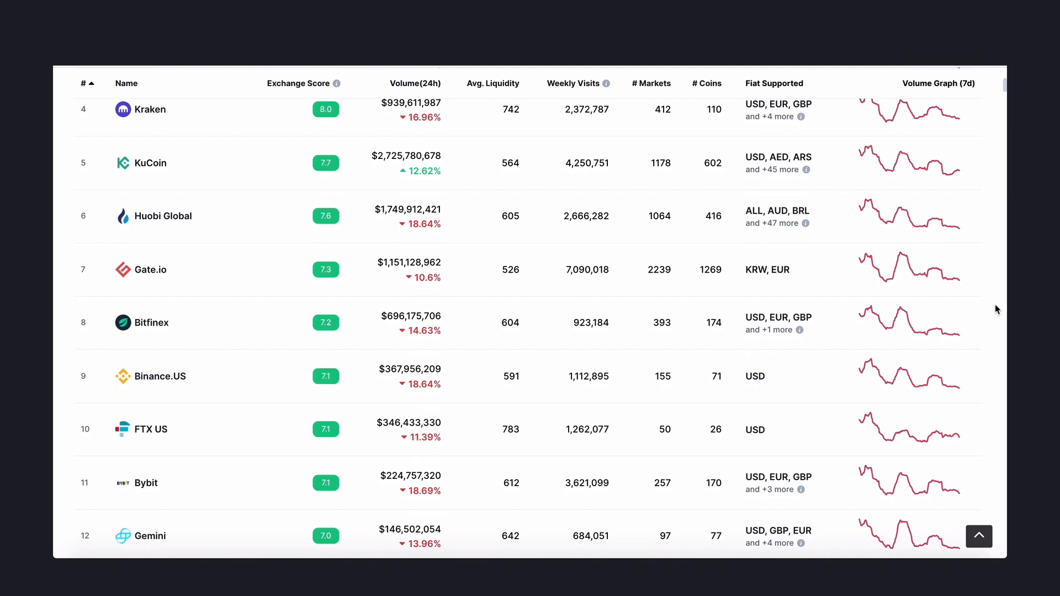
scroll(down, 3)
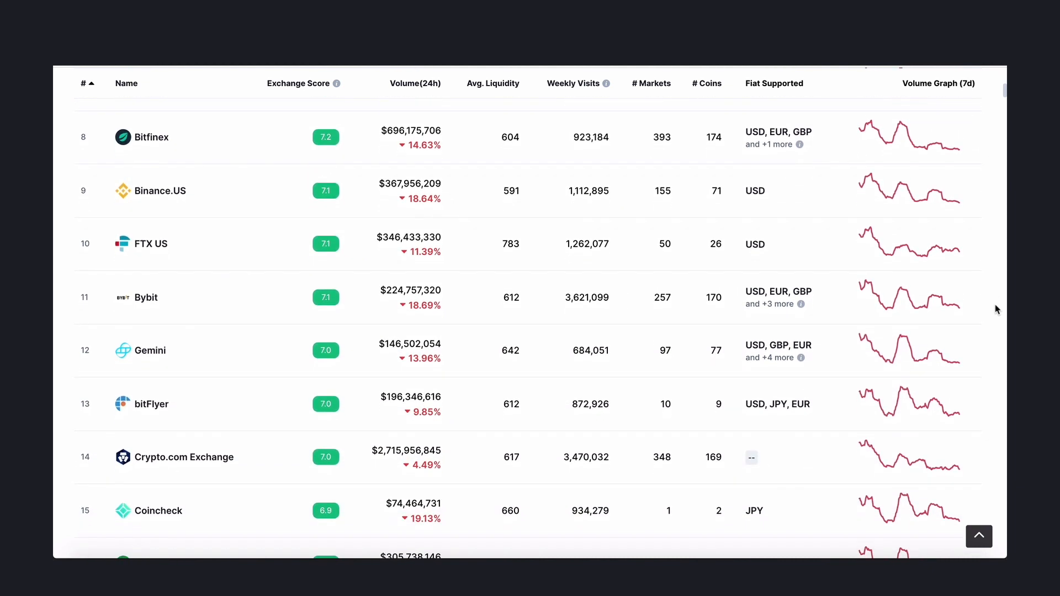
scroll(down, 3)
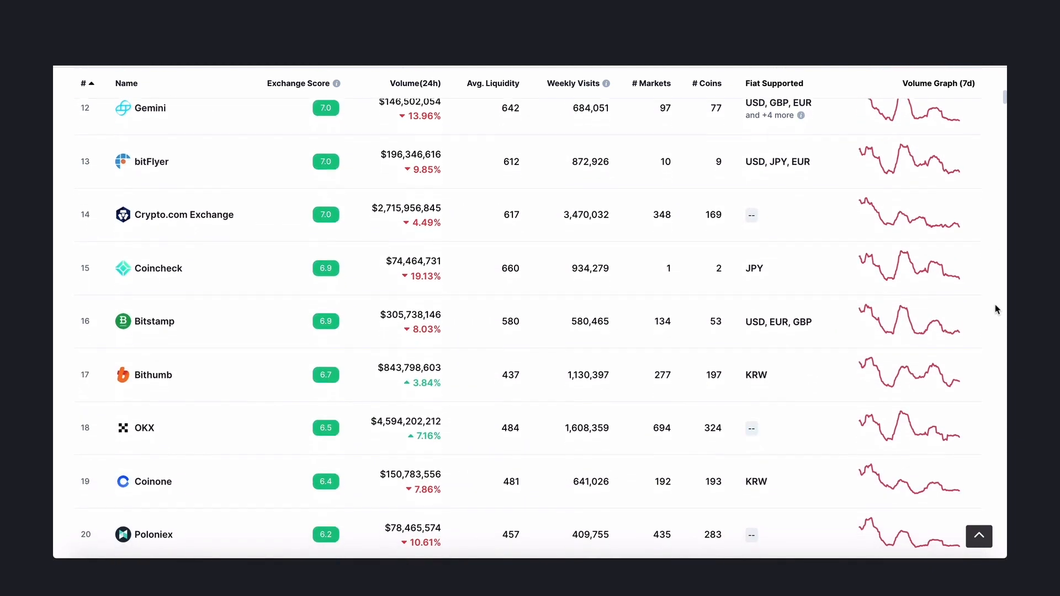
scroll(down, 3)
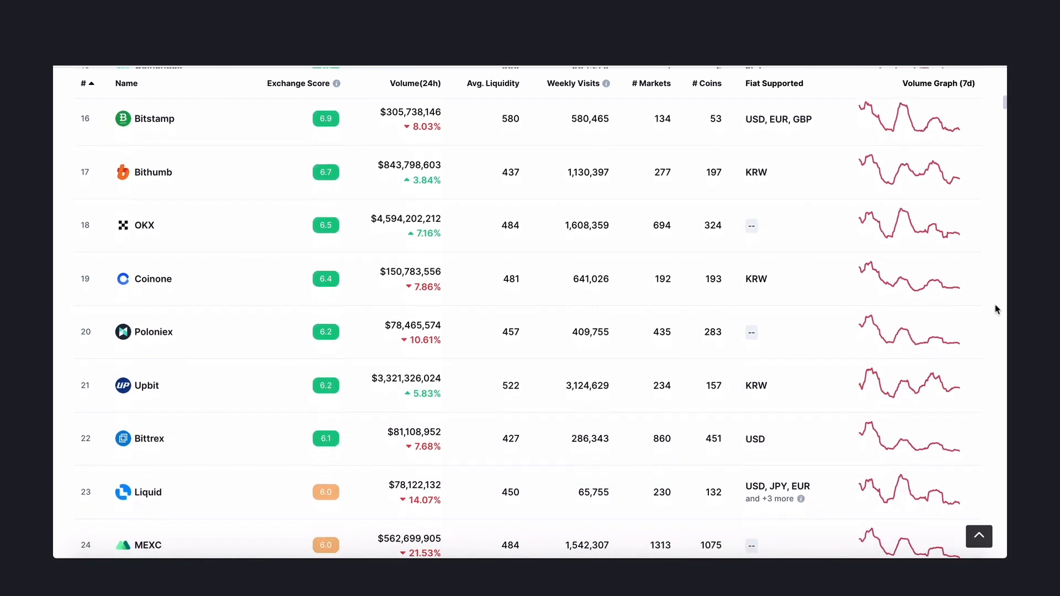
scroll(down, 3)
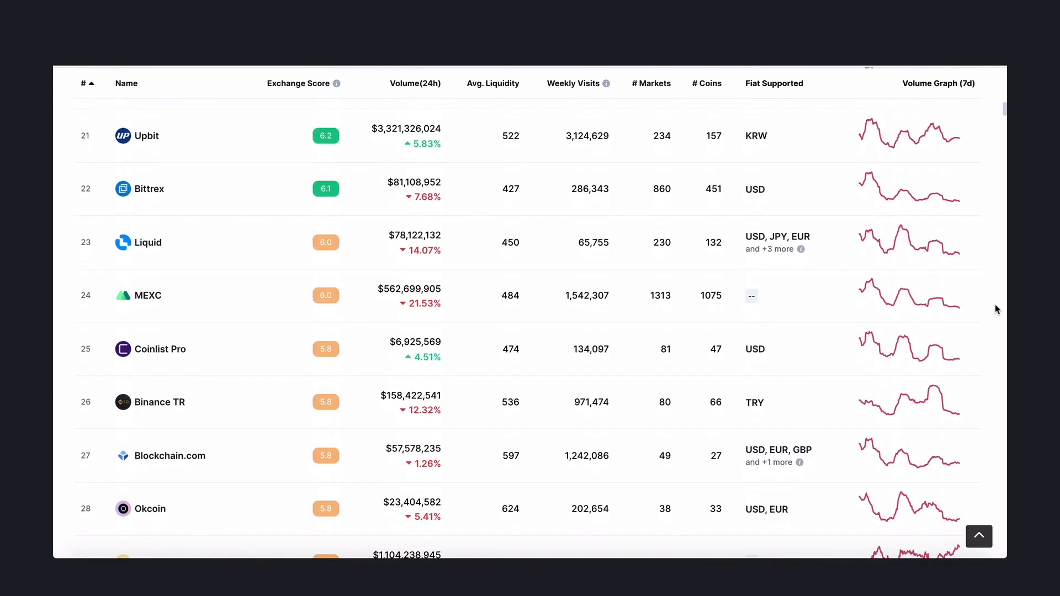
scroll(down, 3)
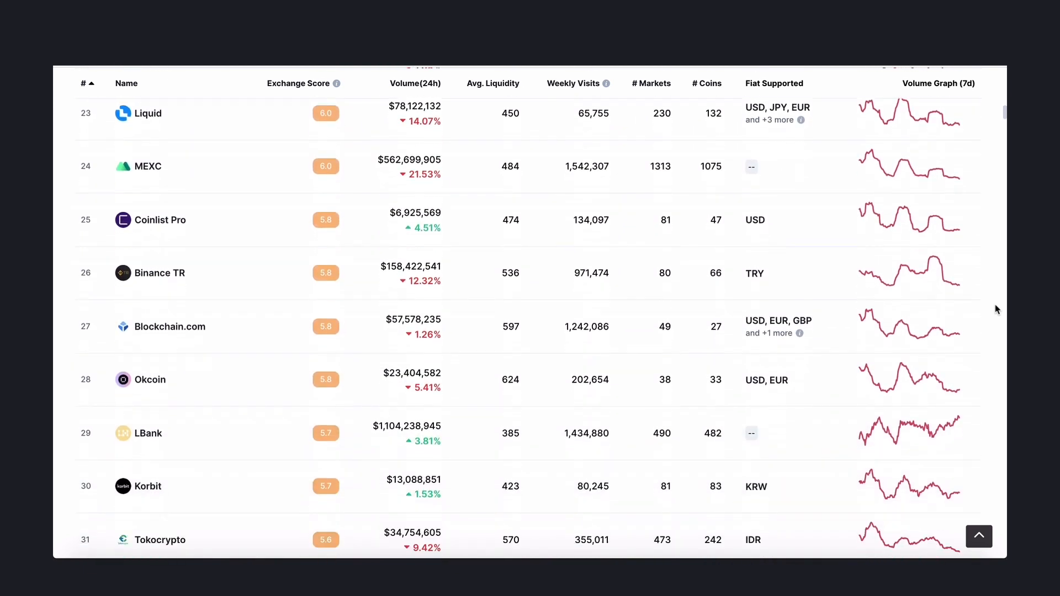
scroll(down, 3)
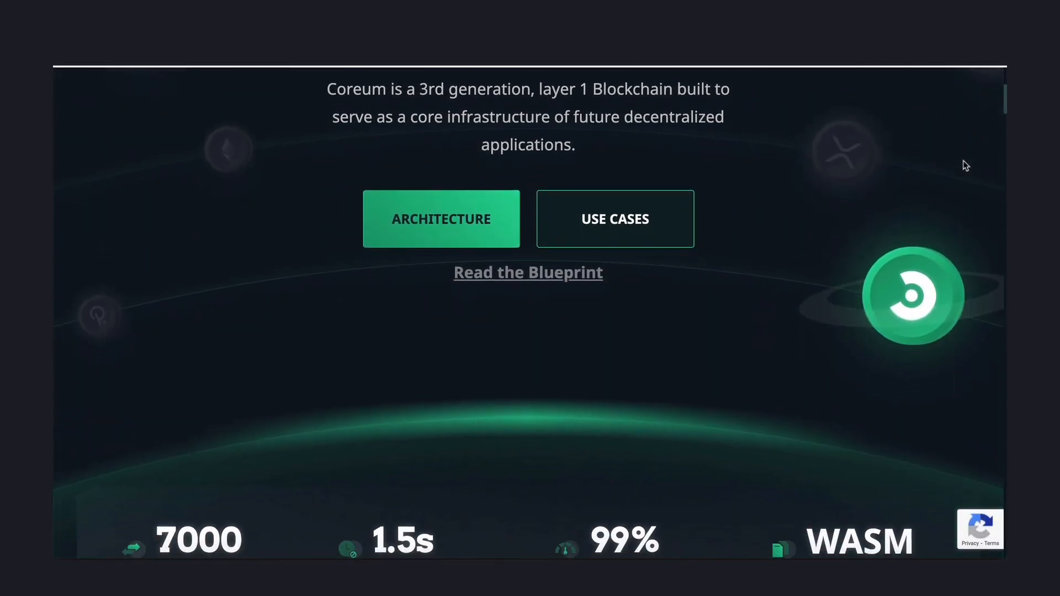
scroll(down, 3)
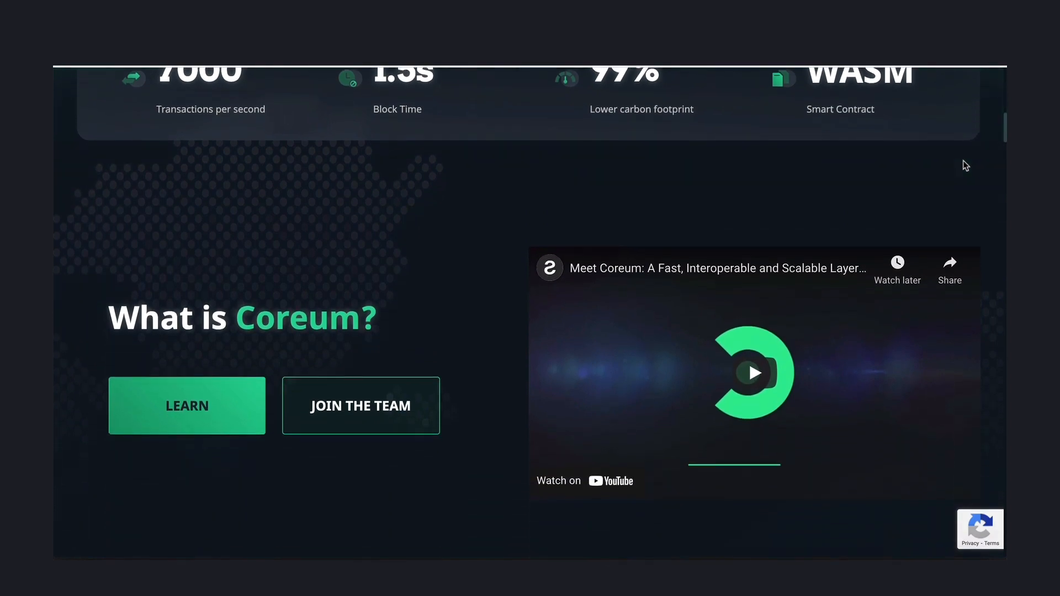
scroll(down, 3)
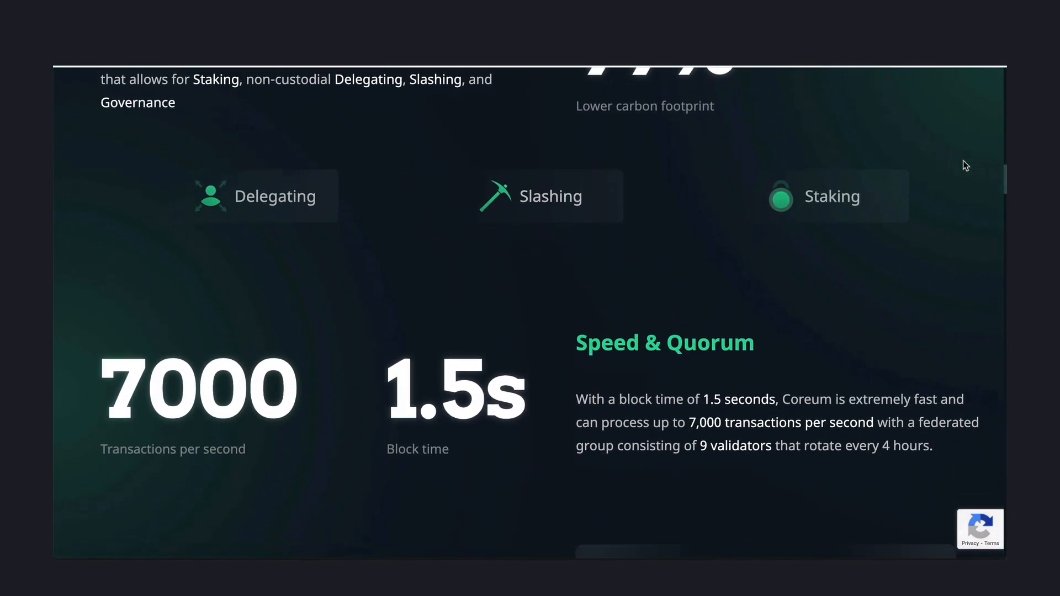
scroll(down, 3)
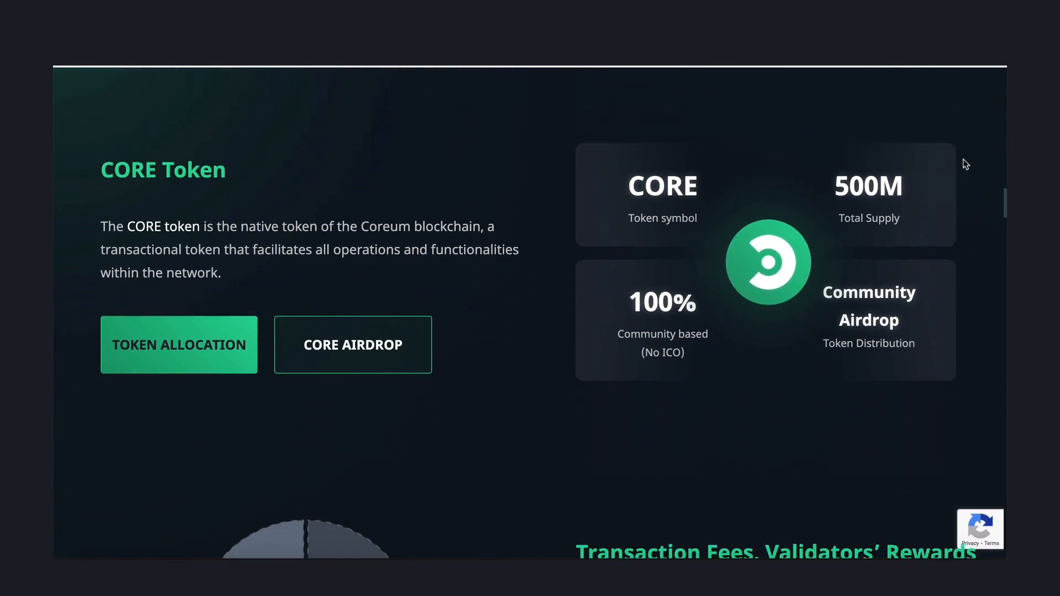
scroll(down, 3)
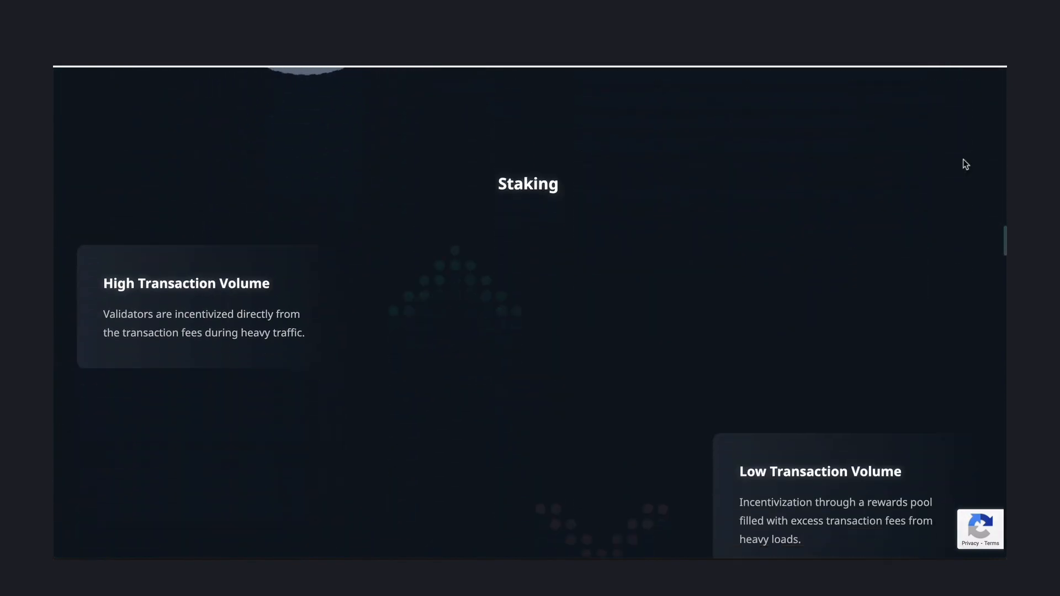
scroll(down, 3)
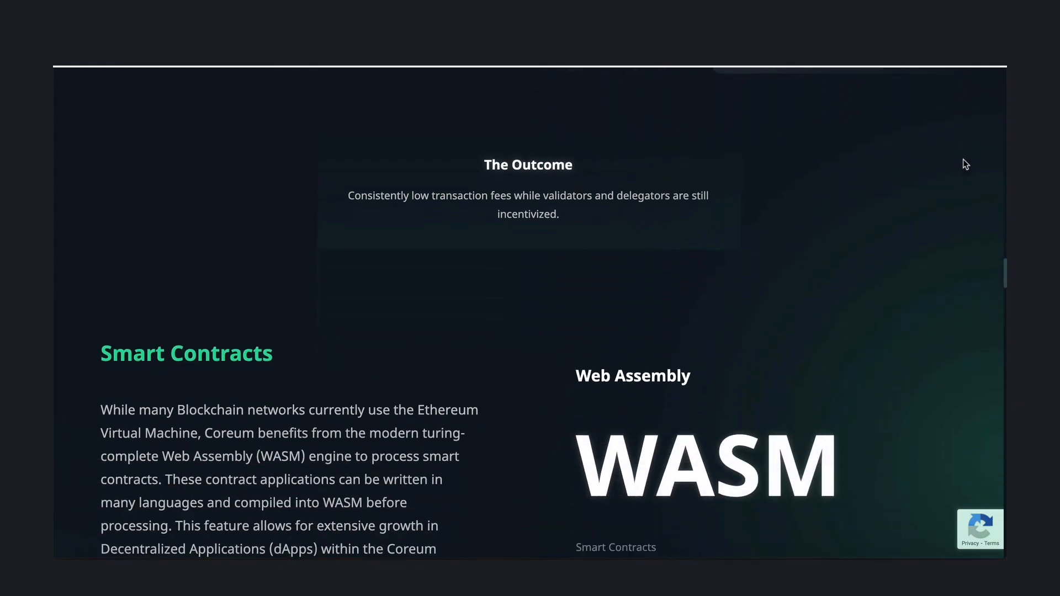
scroll(down, 3)
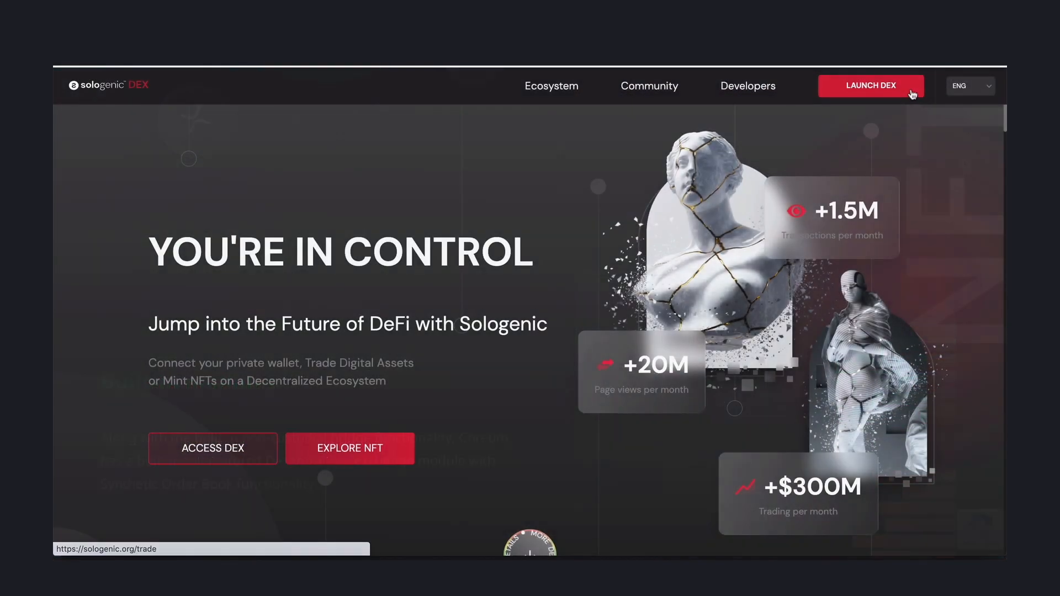
Step: Launch the DEX trading app from the Sologenic landing page navigation bar
click(869, 86)
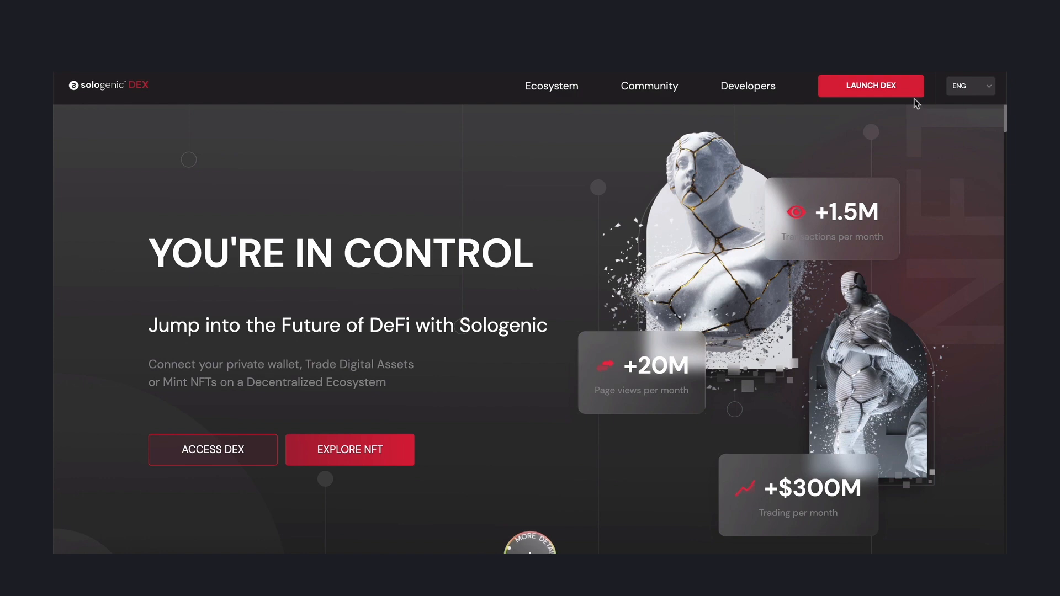
click(870, 86)
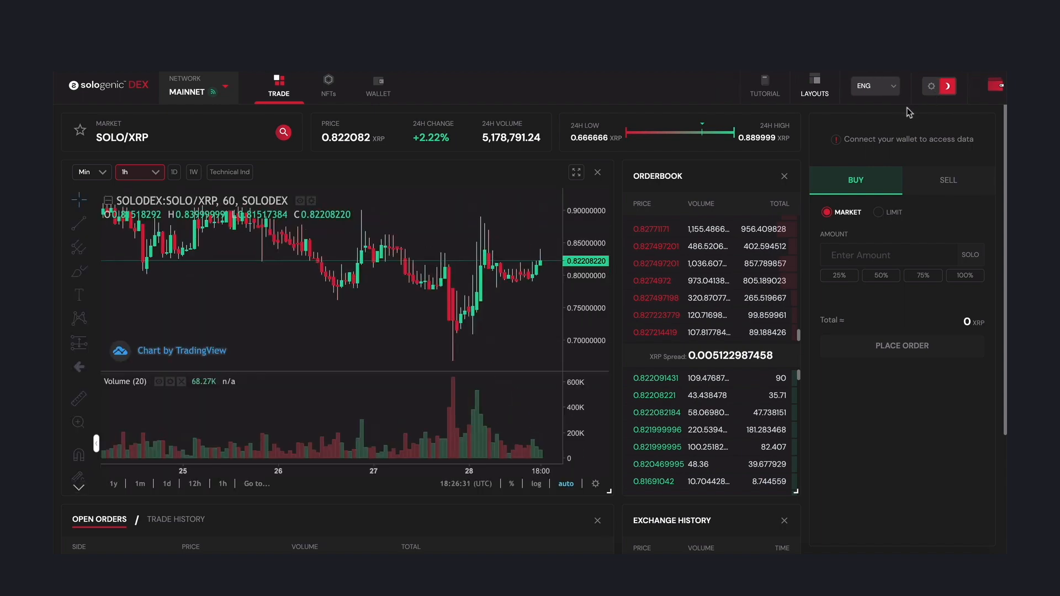
Step: Start a wallet connection, choosing SOLO DEX and linking an account from it
click(906, 139)
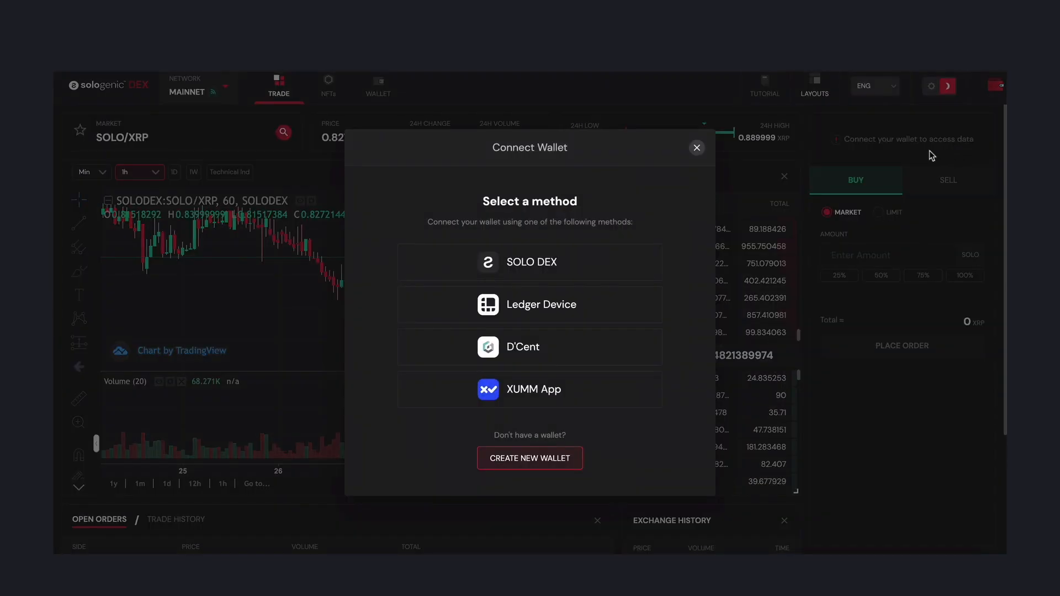
click(528, 263)
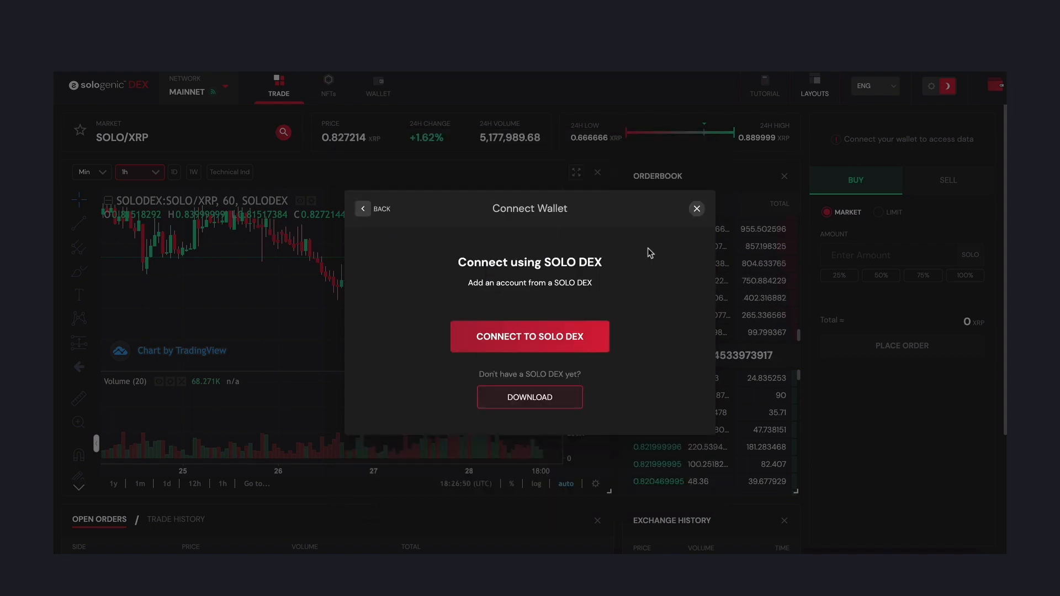
click(529, 336)
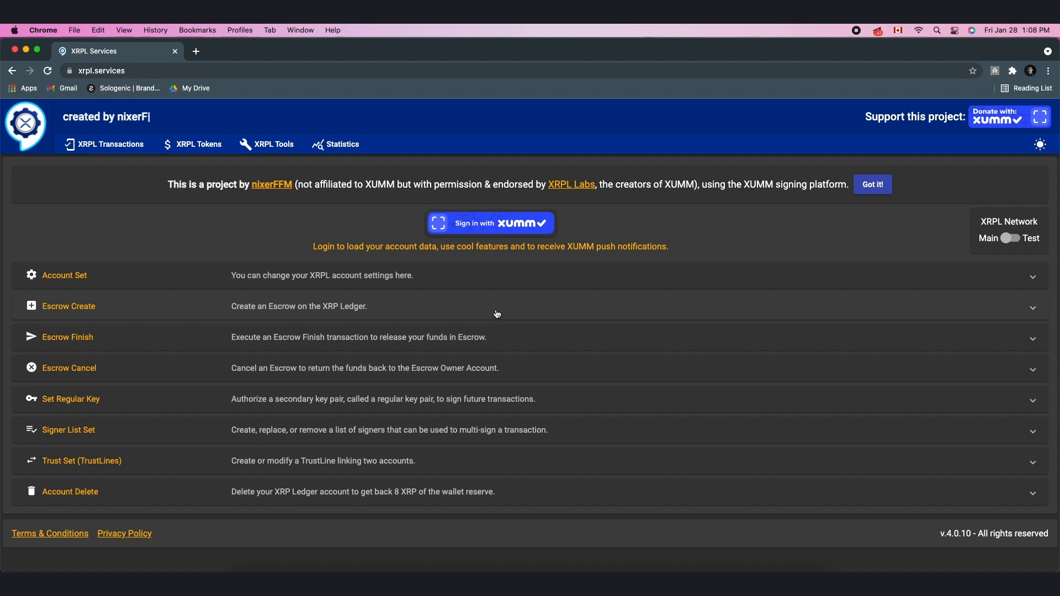
Step: Sign in with the XUMM wallet, approve it in the app, and switch to the Main network
click(490, 223)
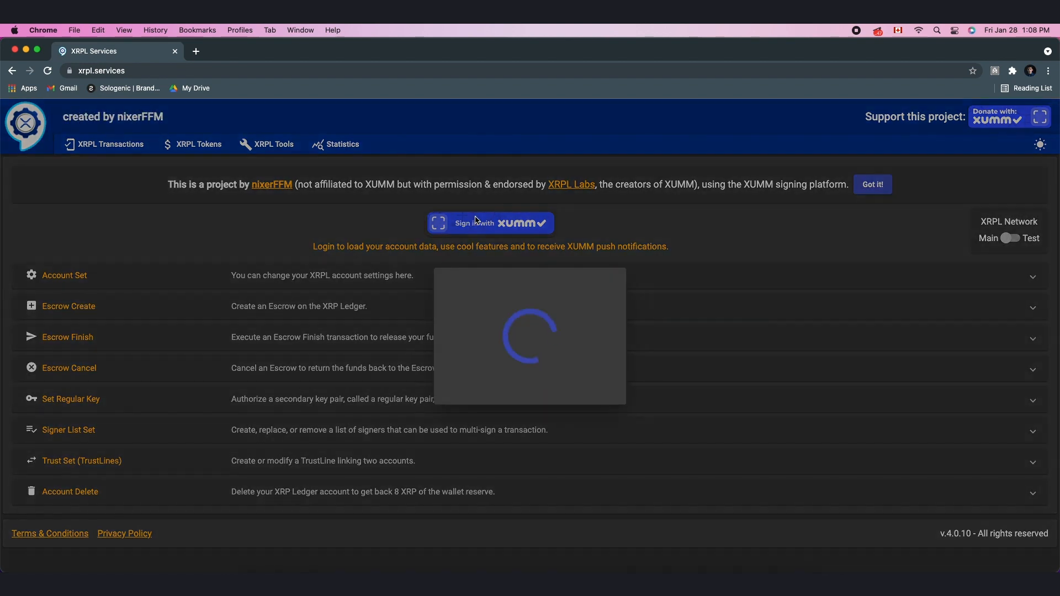
click(489, 222)
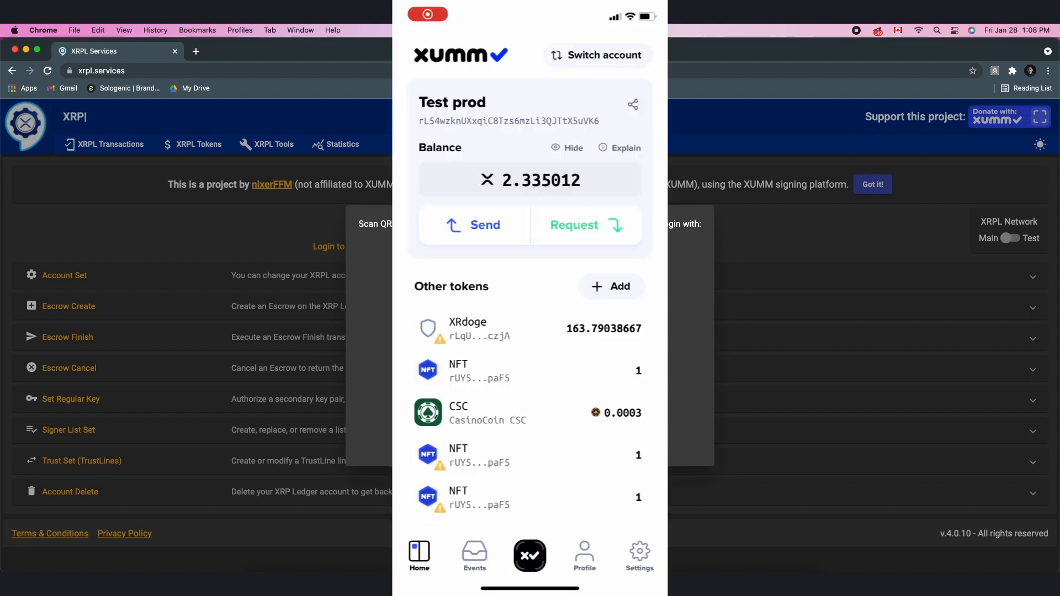
click(530, 556)
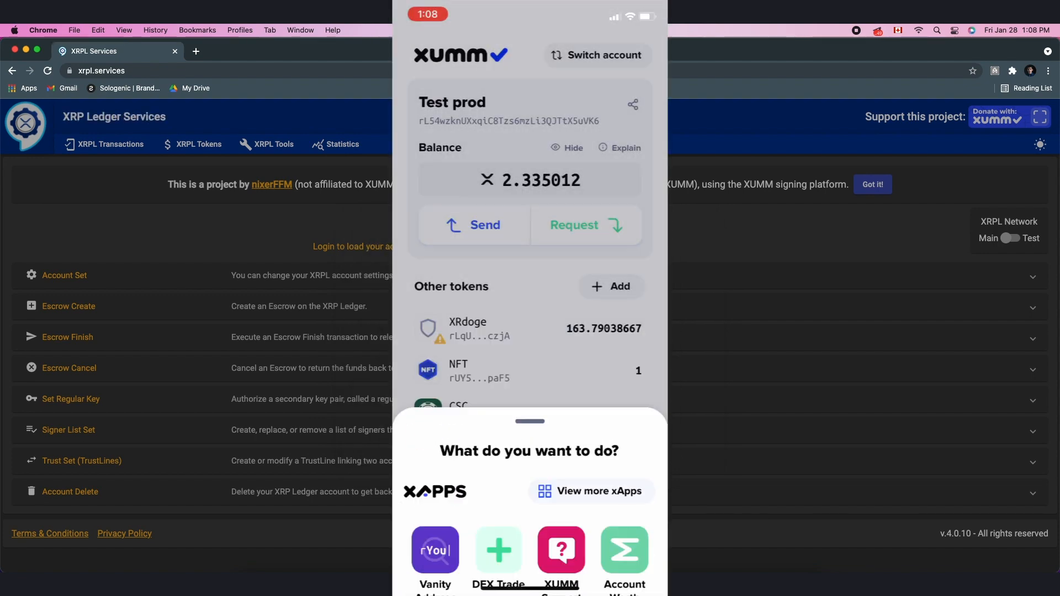
click(561, 550)
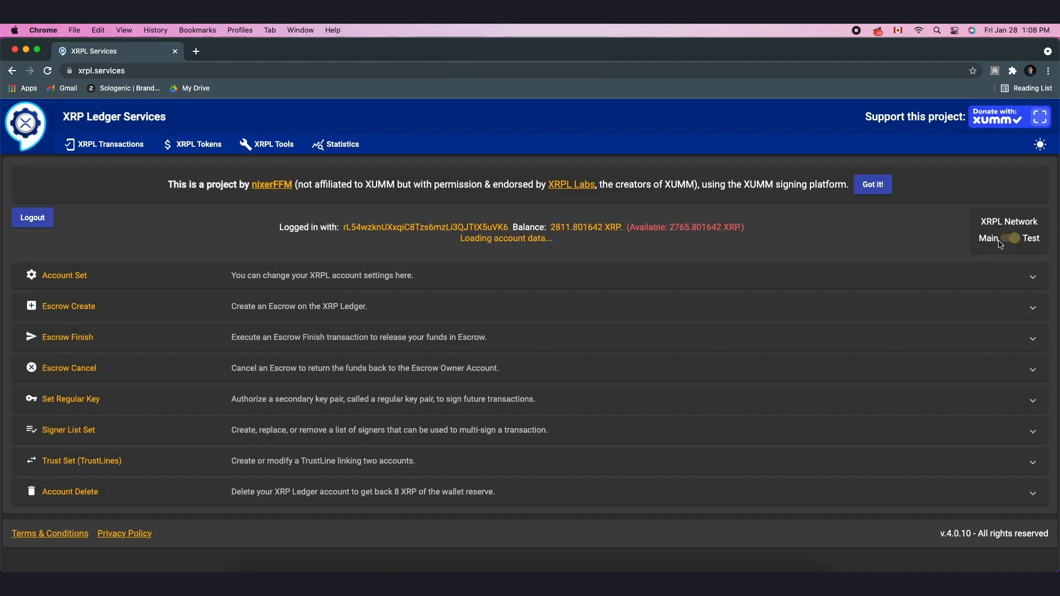
click(1009, 239)
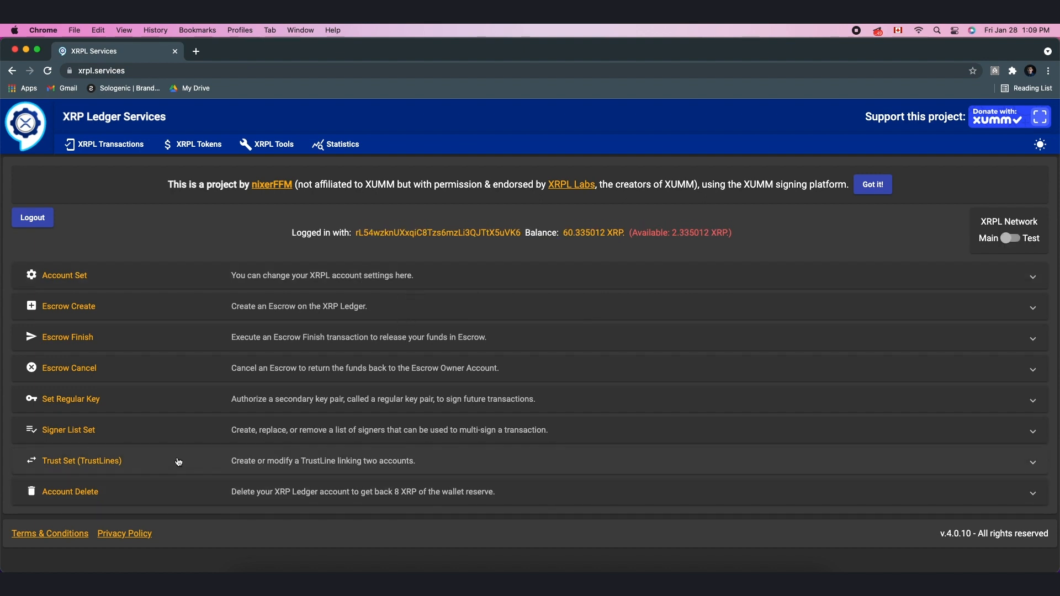
Step: Fill the Trust Set form for the CORE token, send it to XUMM and confirm the request
click(81, 460)
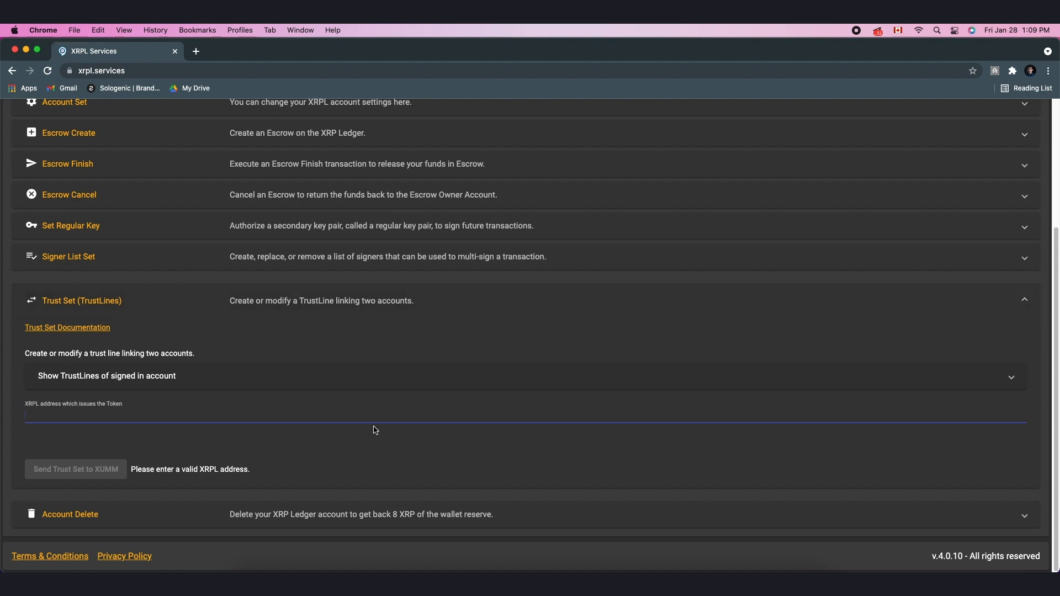
mouse_move(731, 555)
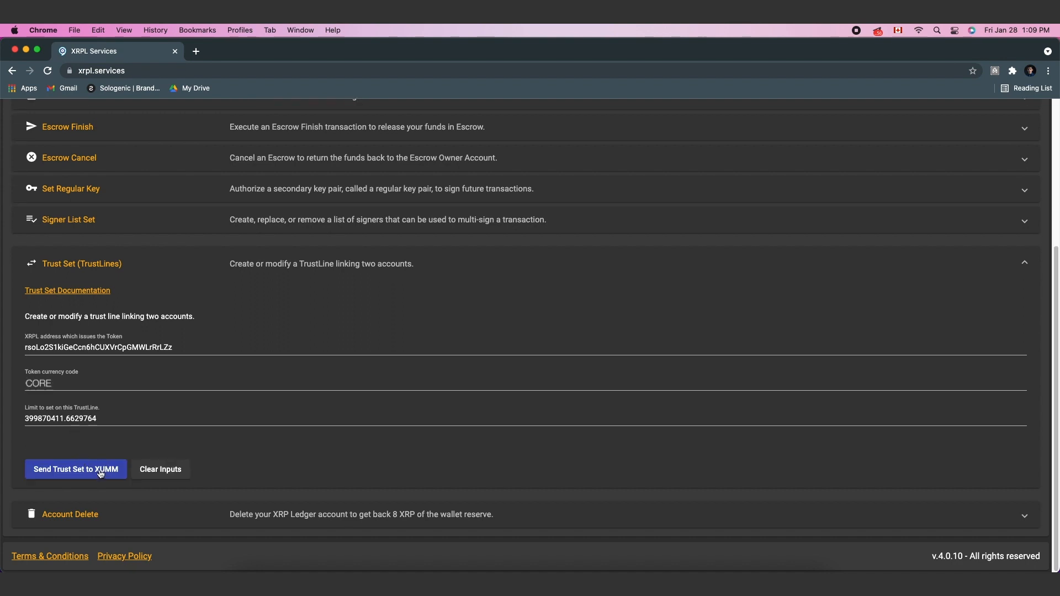
click(75, 469)
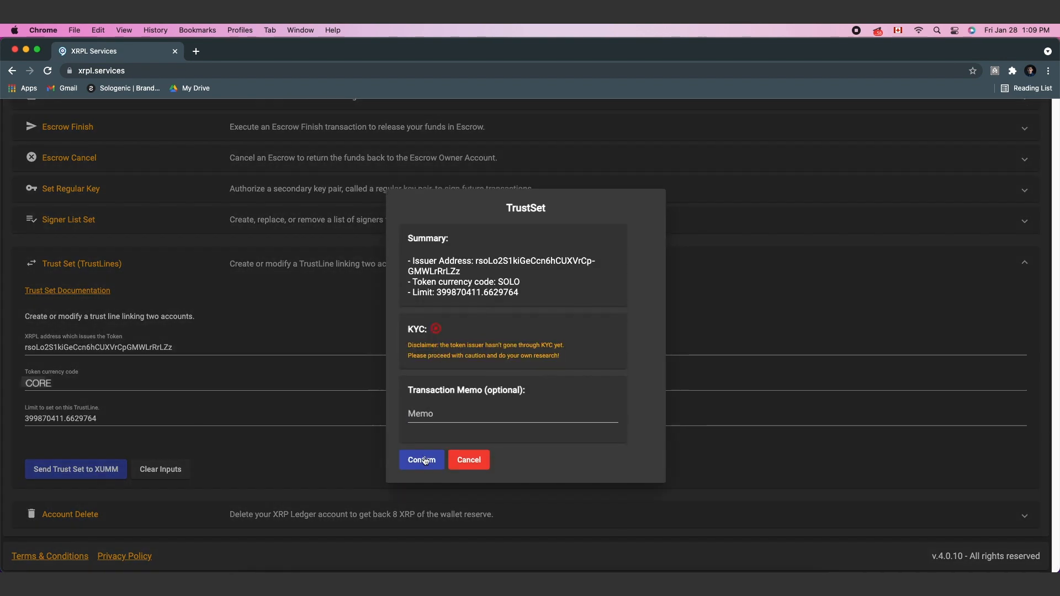
click(421, 459)
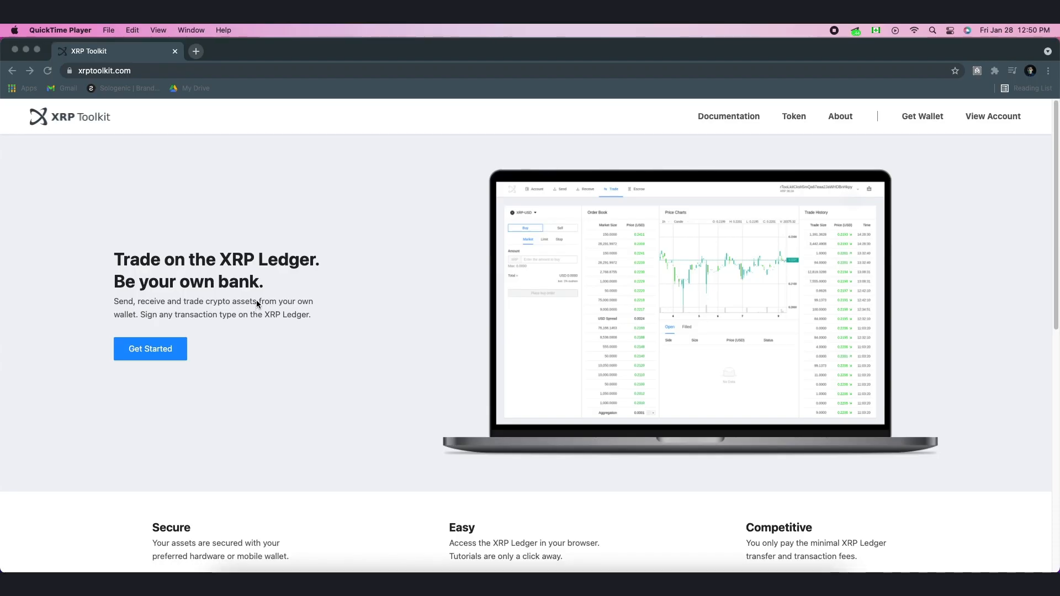
mouse_move(175, 184)
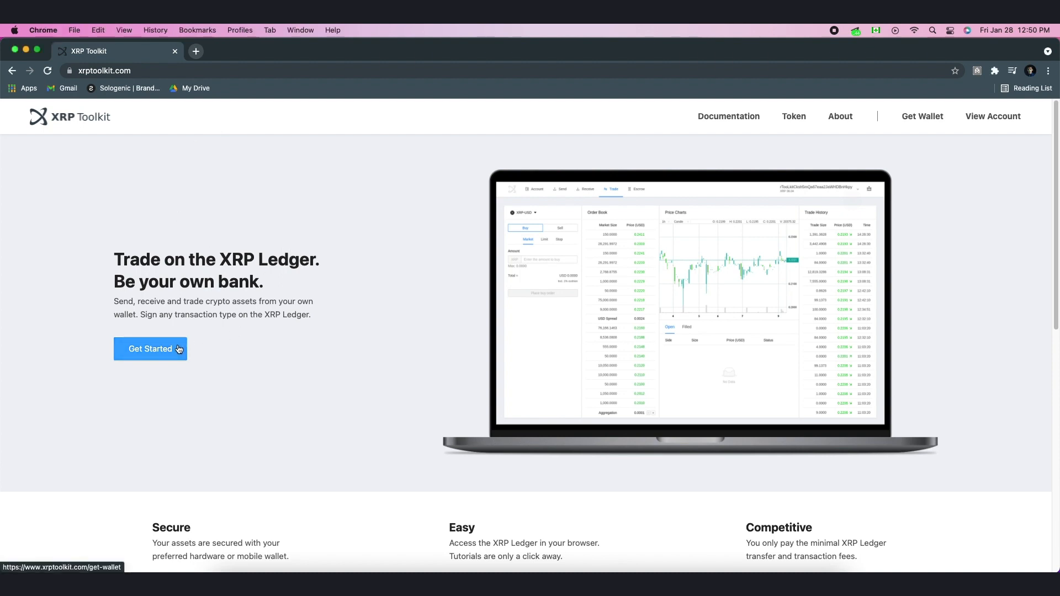
Step: Enter the account overview, start adding a trusted asset and select the Issuer field
click(150, 349)
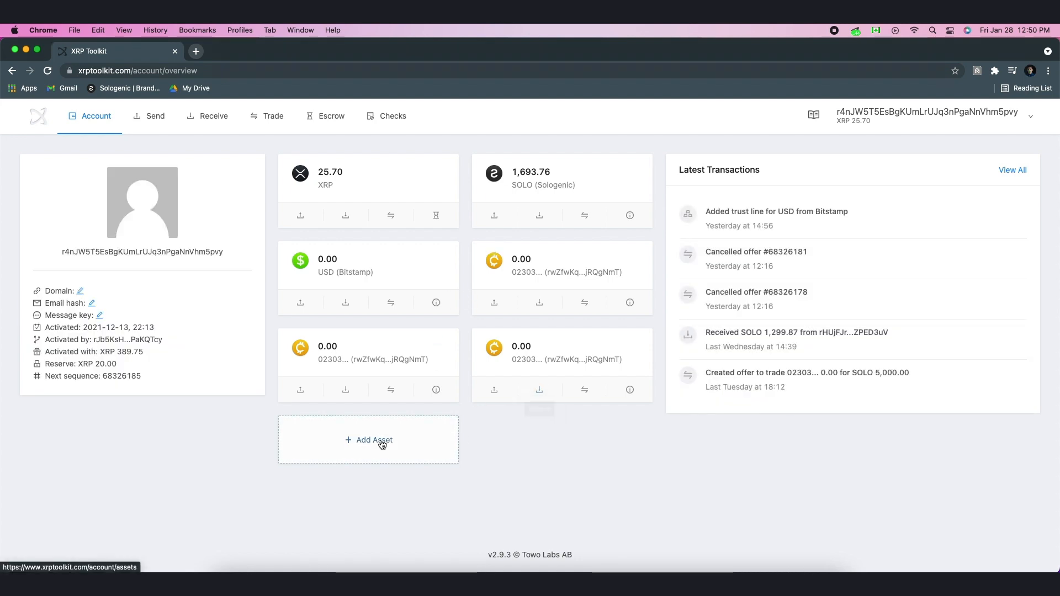
click(369, 440)
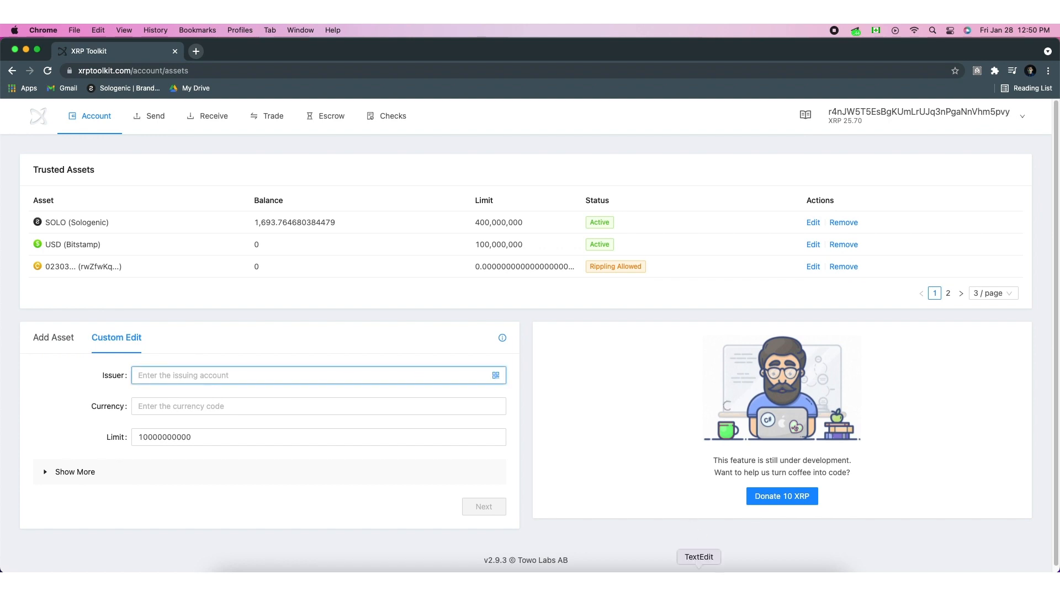
click(697, 556)
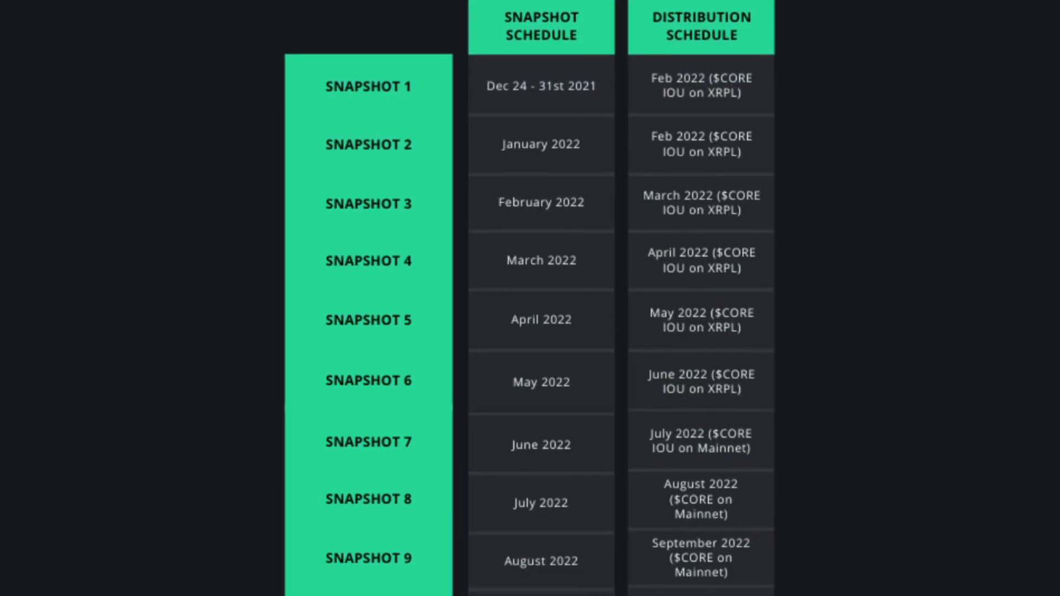
Step: Scroll the airdrop schedule to show snapshots 10 and 11 with their distribution months
scroll(down, 3)
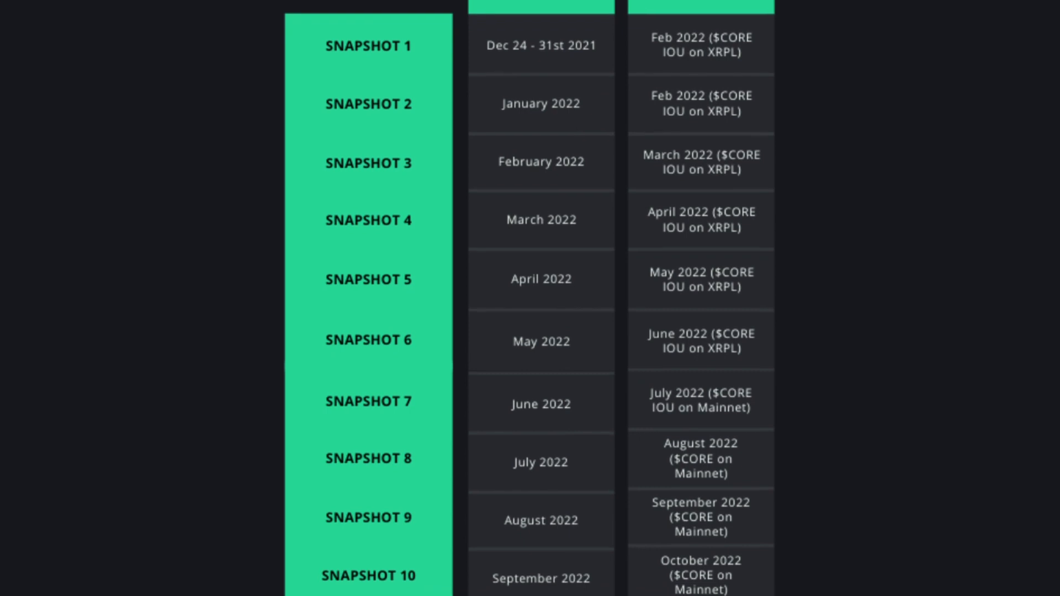
scroll(down, 3)
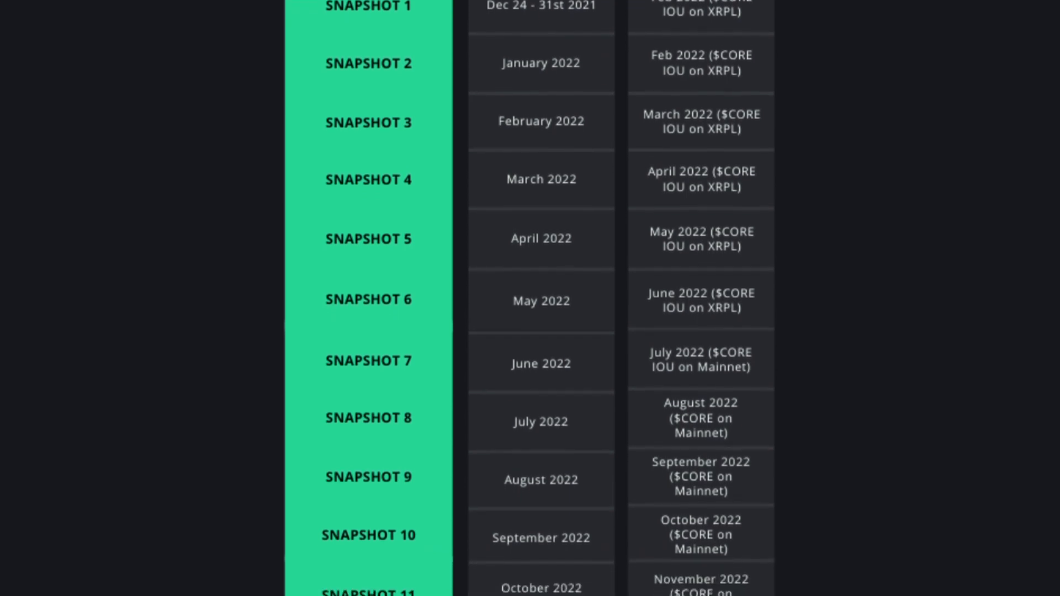